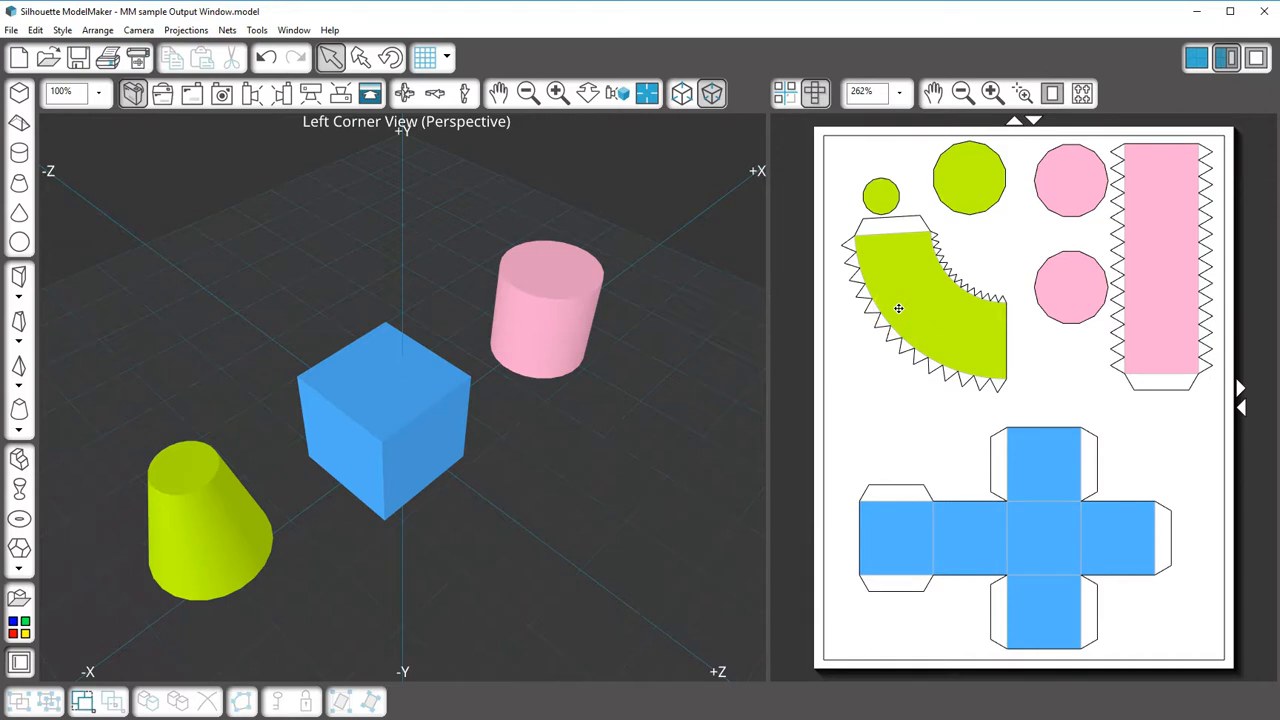
# Drag the cone net and cube net to new positions on the output page
pyautogui.click(385, 420)
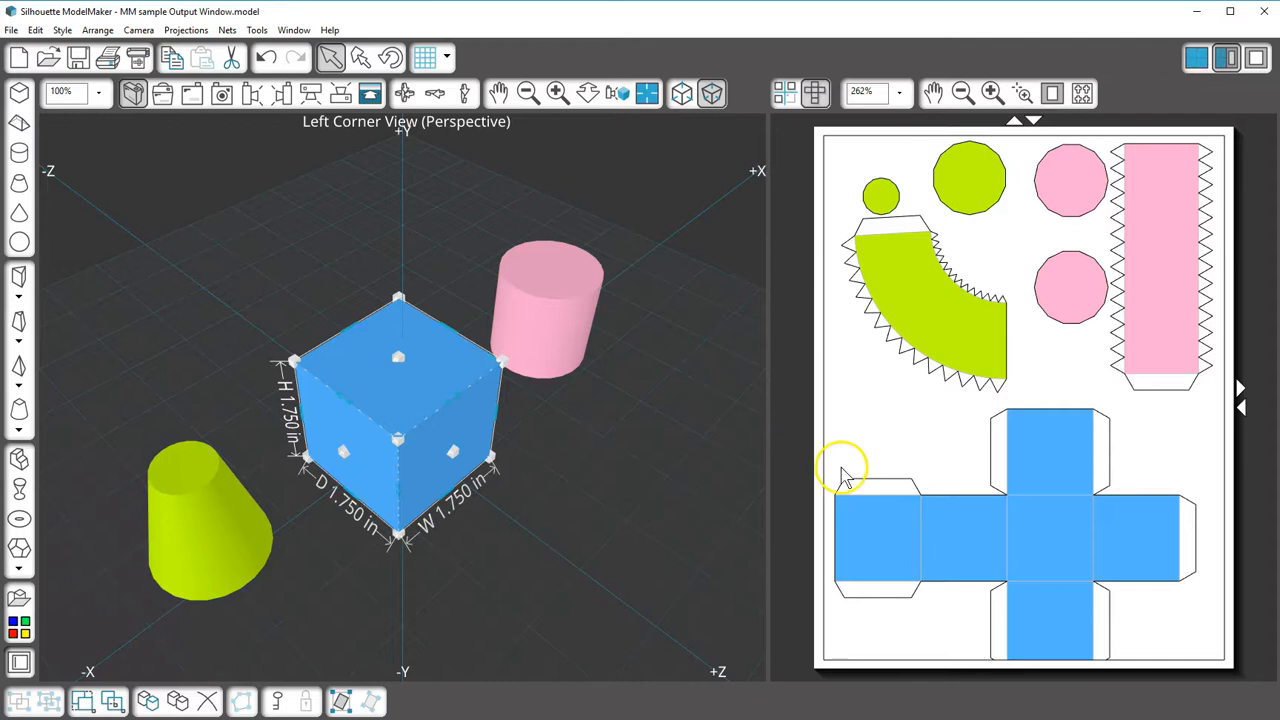
pyautogui.moveTo(912, 515)
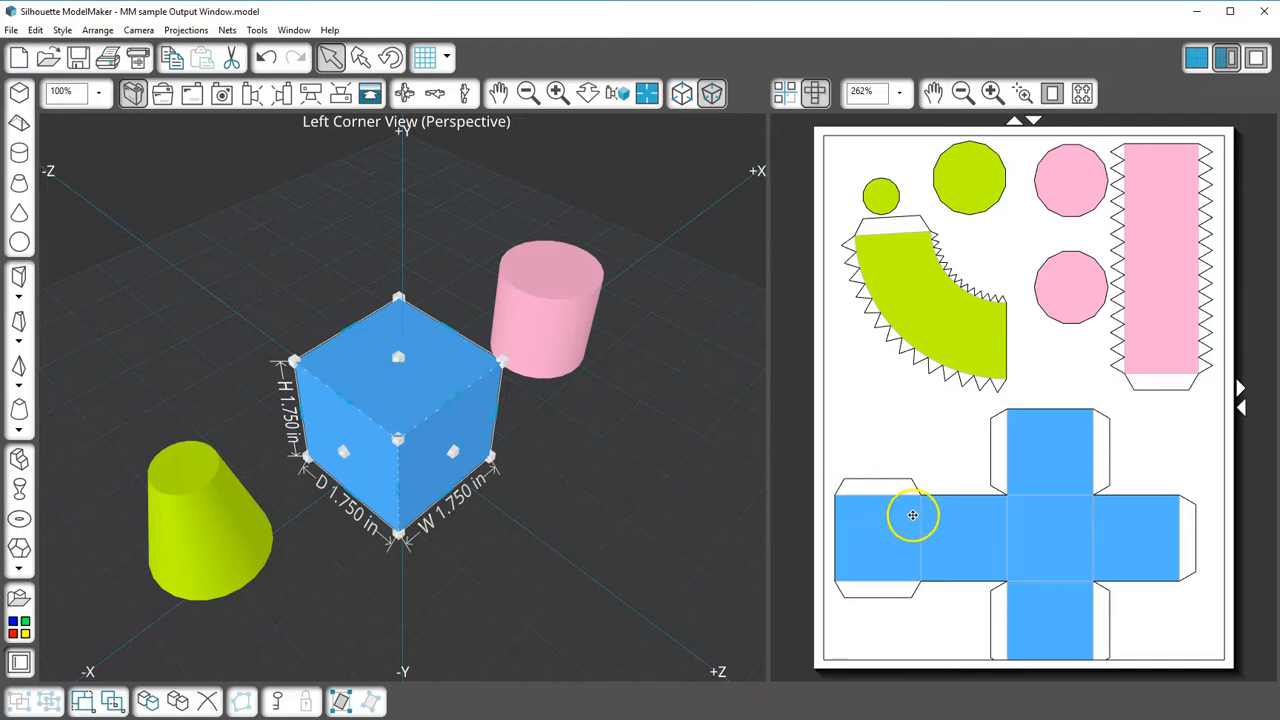
pyautogui.click(912, 515)
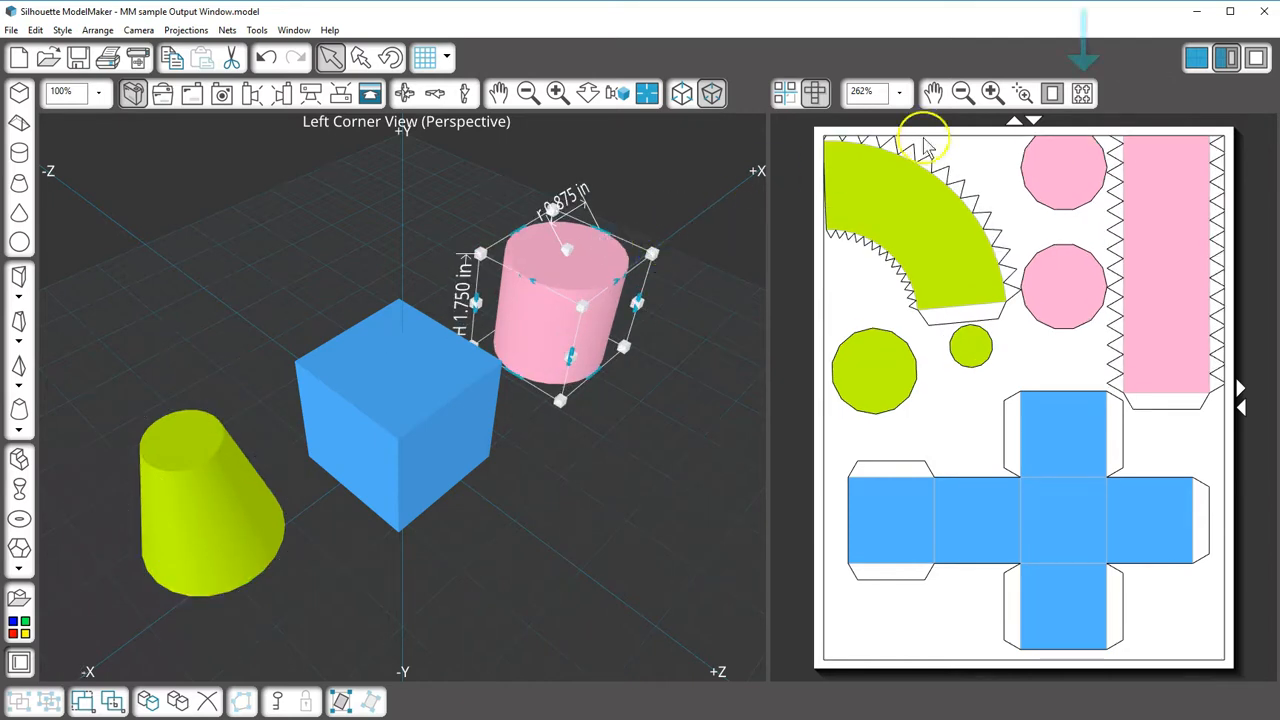
# Change the page layout and auto-arrange the nets across two landscape pages
pyautogui.click(1081, 93)
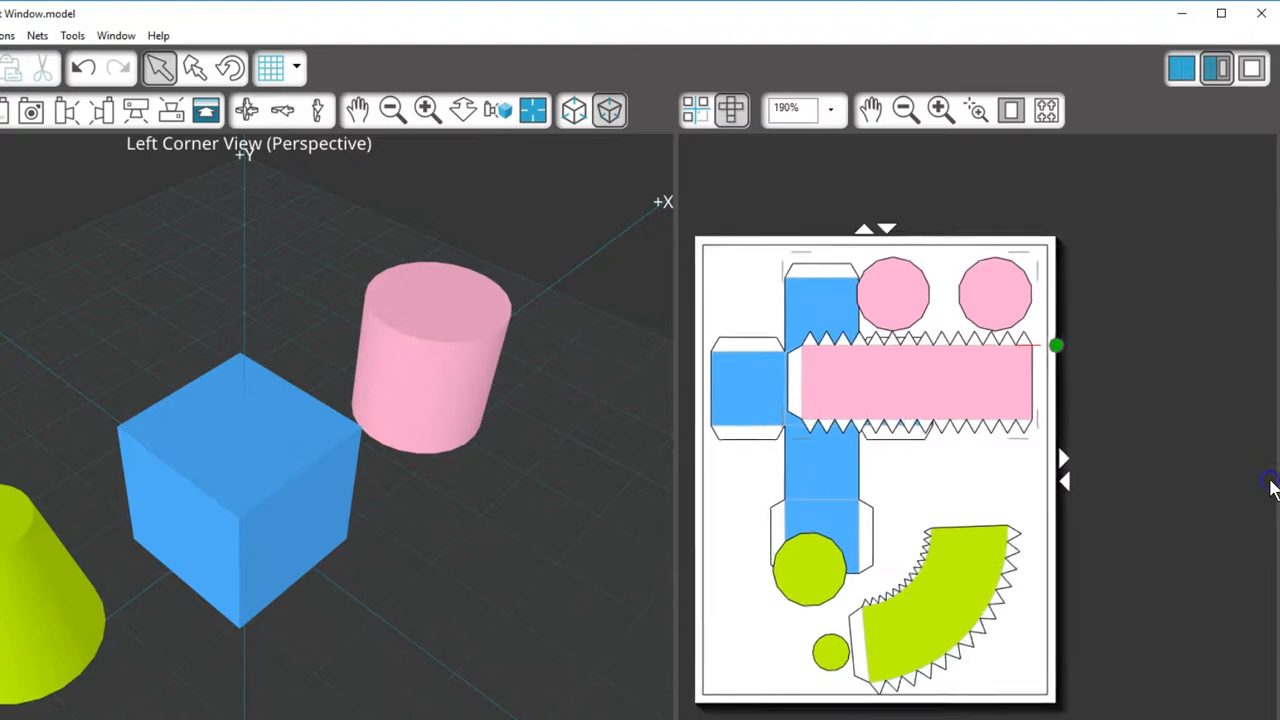
pyautogui.click(938, 109)
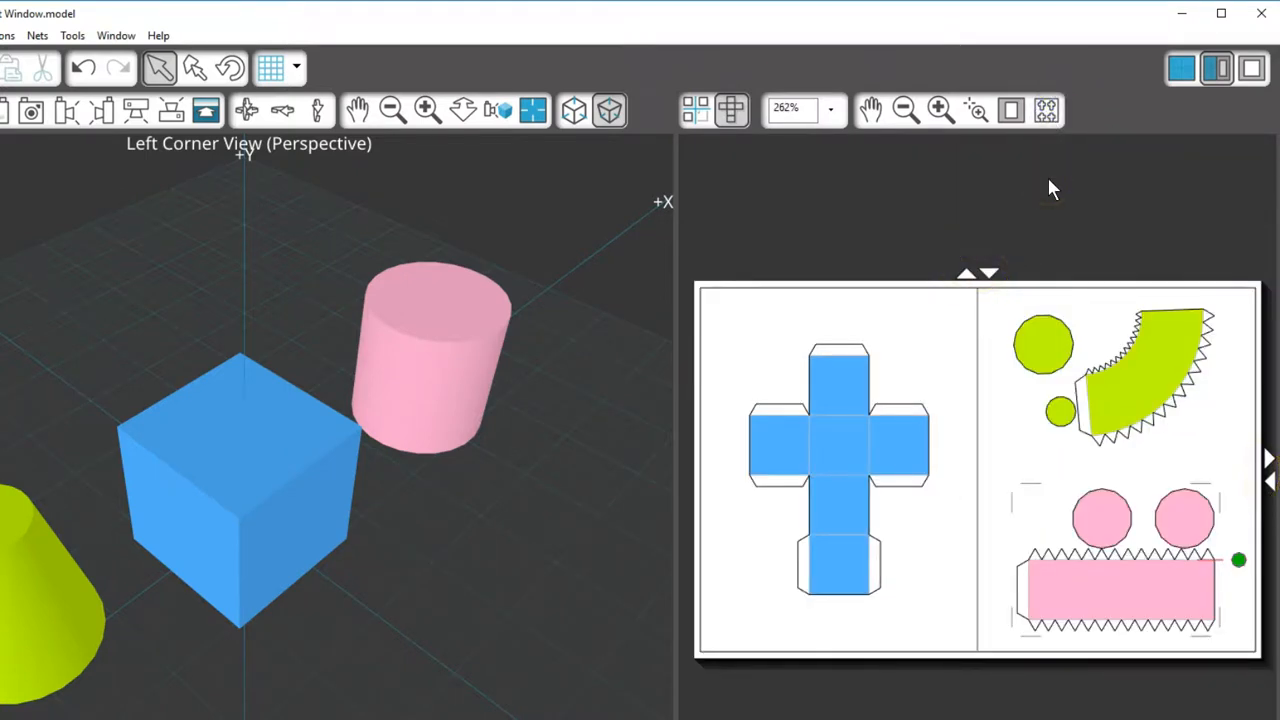
pyautogui.moveTo(940, 410)
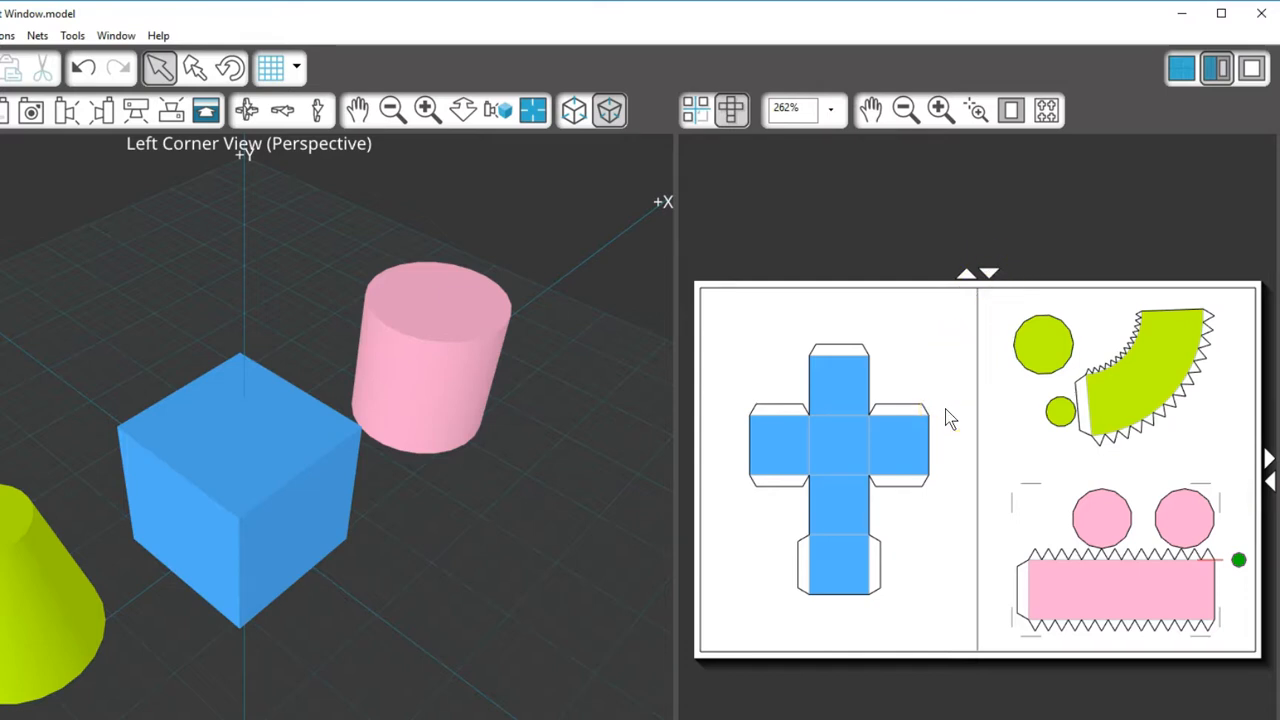
# Apply Separate Net to the cube net and the cone net, then deselect
pyautogui.rightClick(840, 450)
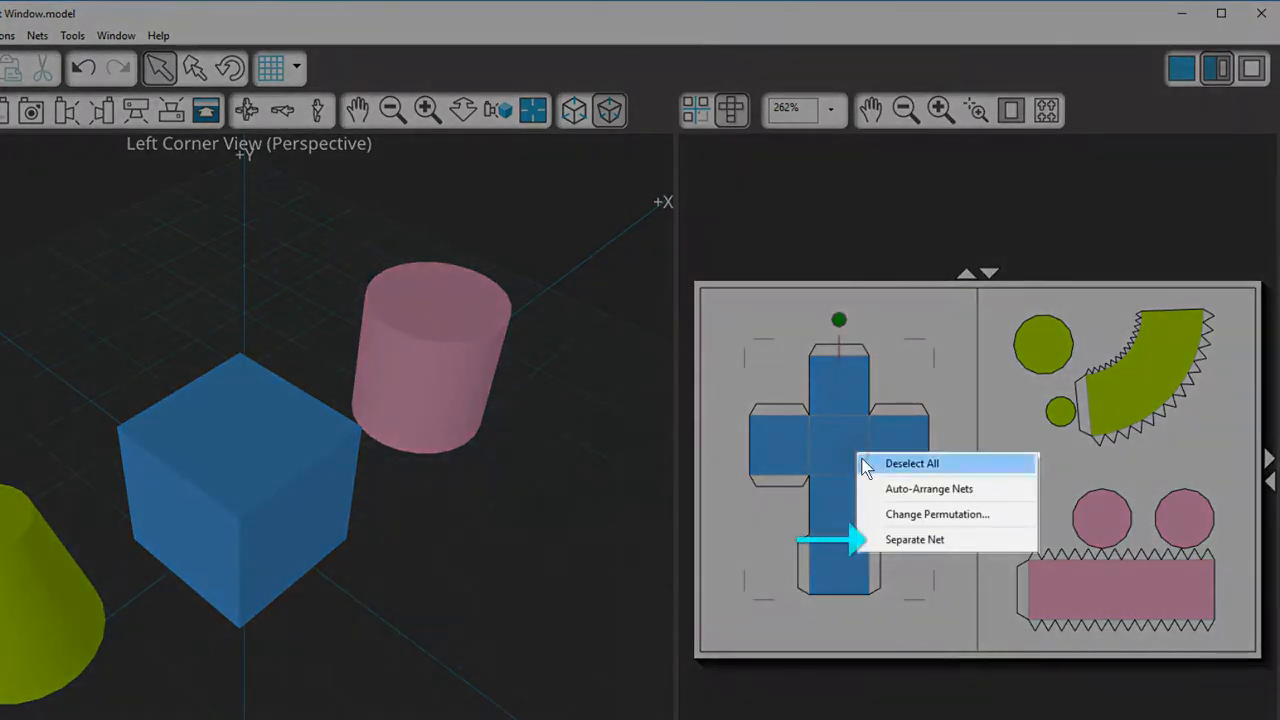
pyautogui.moveTo(914, 539)
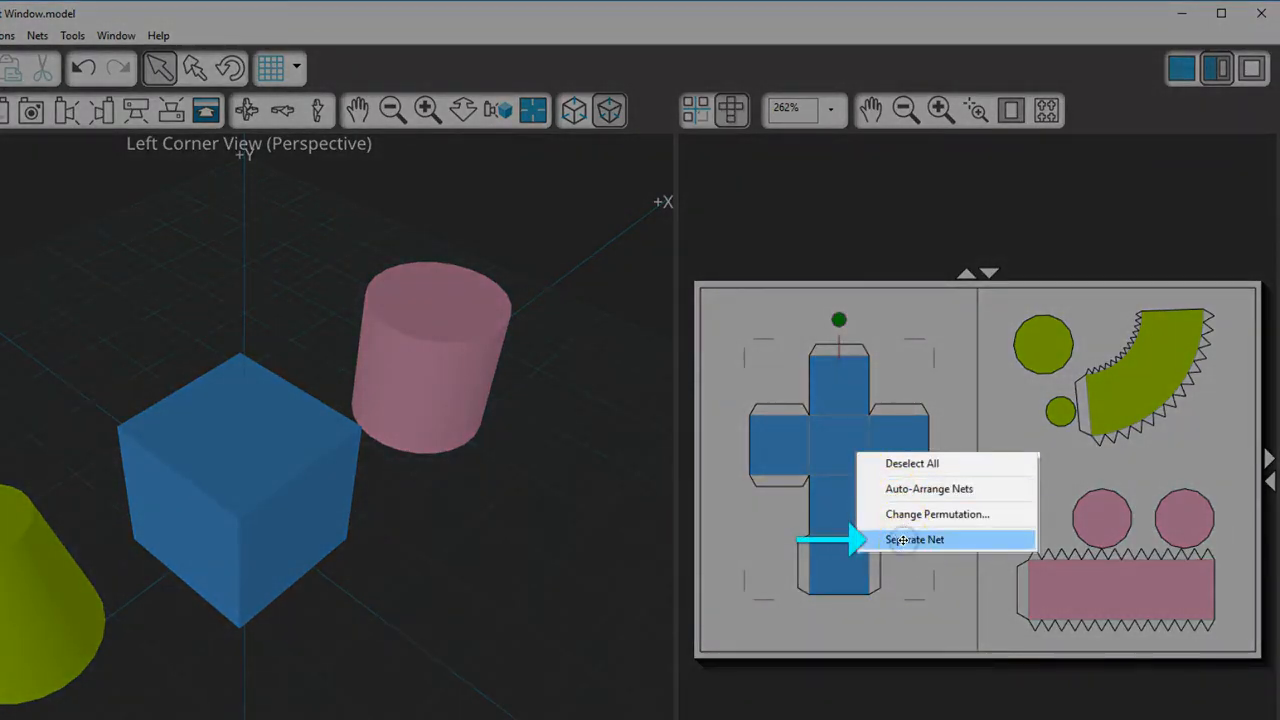
pyautogui.click(914, 539)
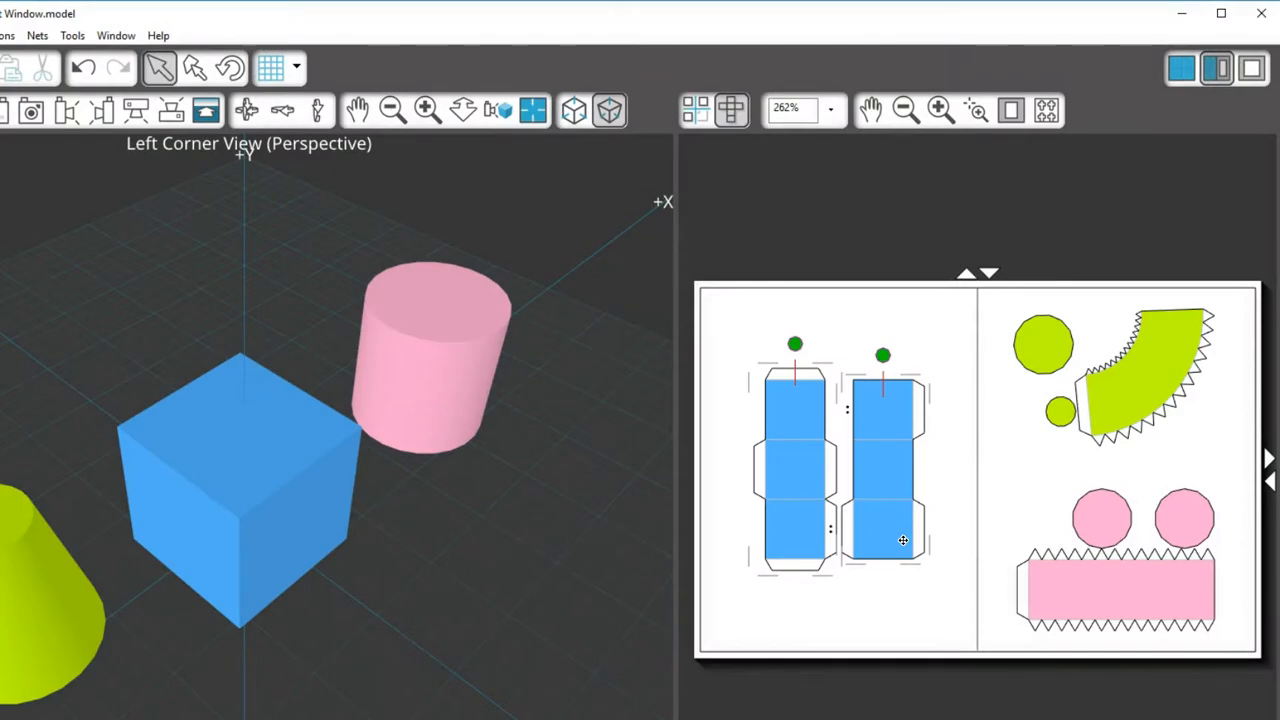
pyautogui.rightClick(1113, 395)
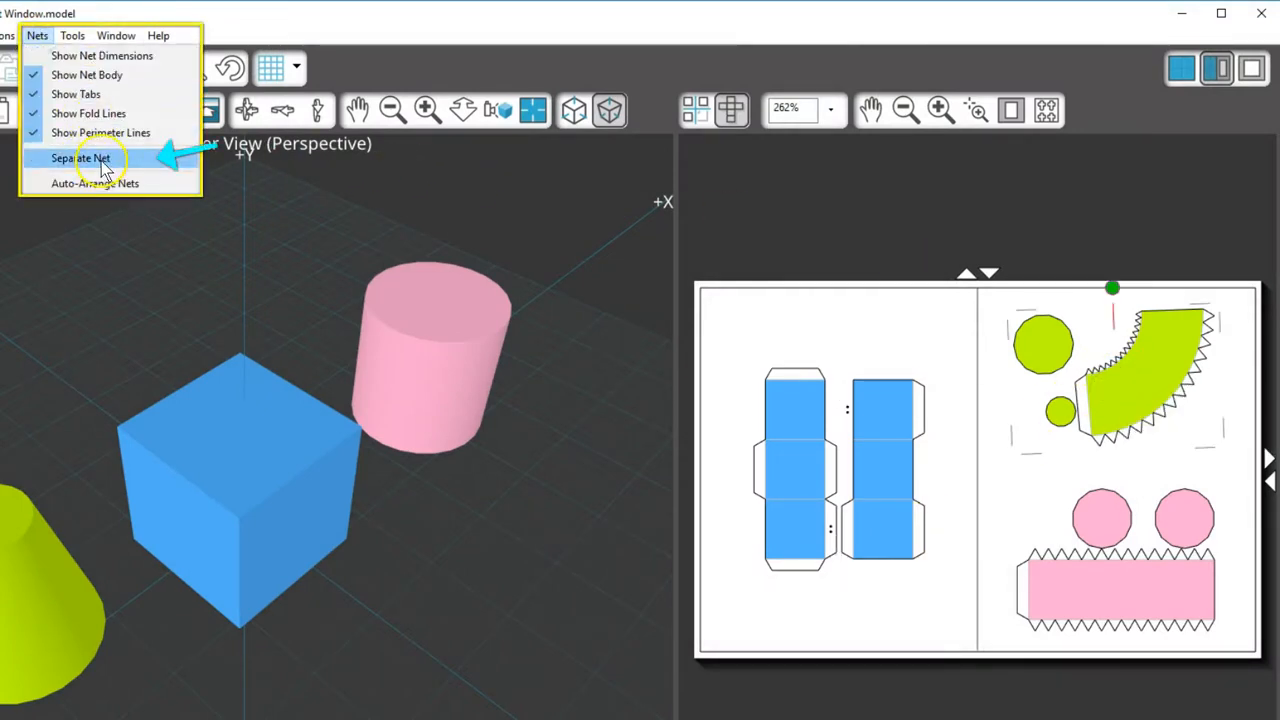
pyautogui.click(80, 158)
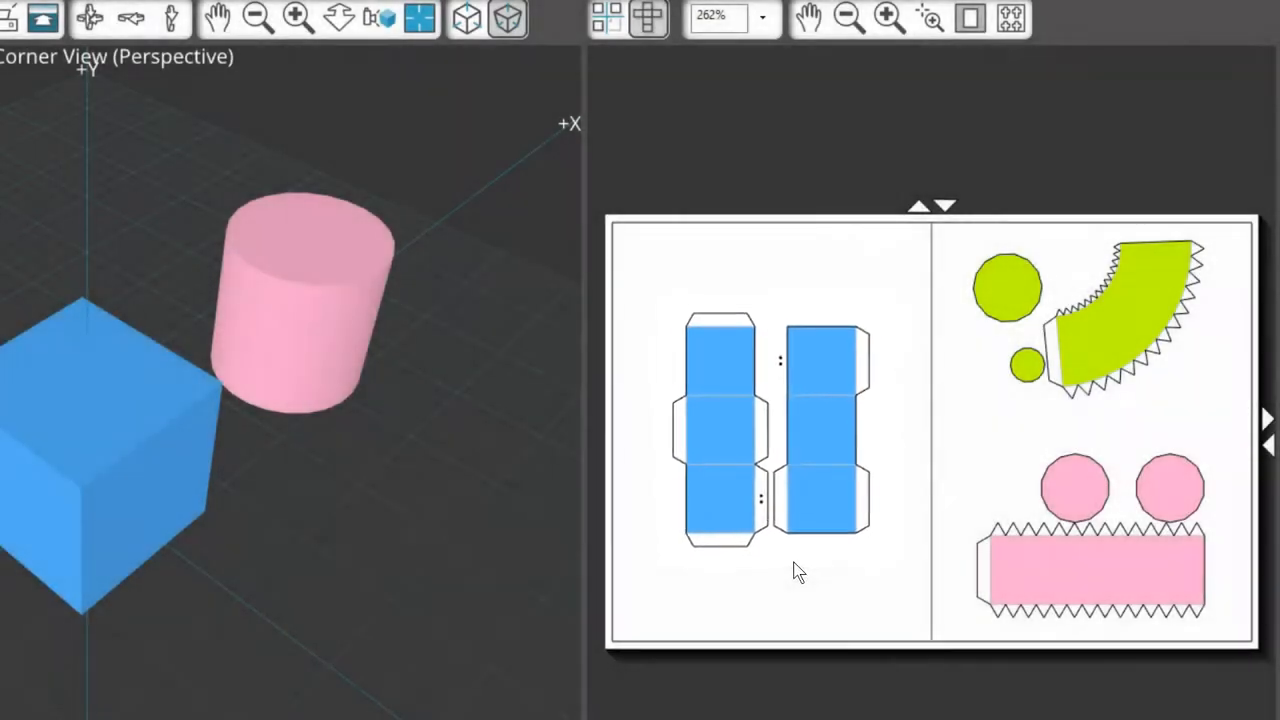
pyautogui.click(845, 500)
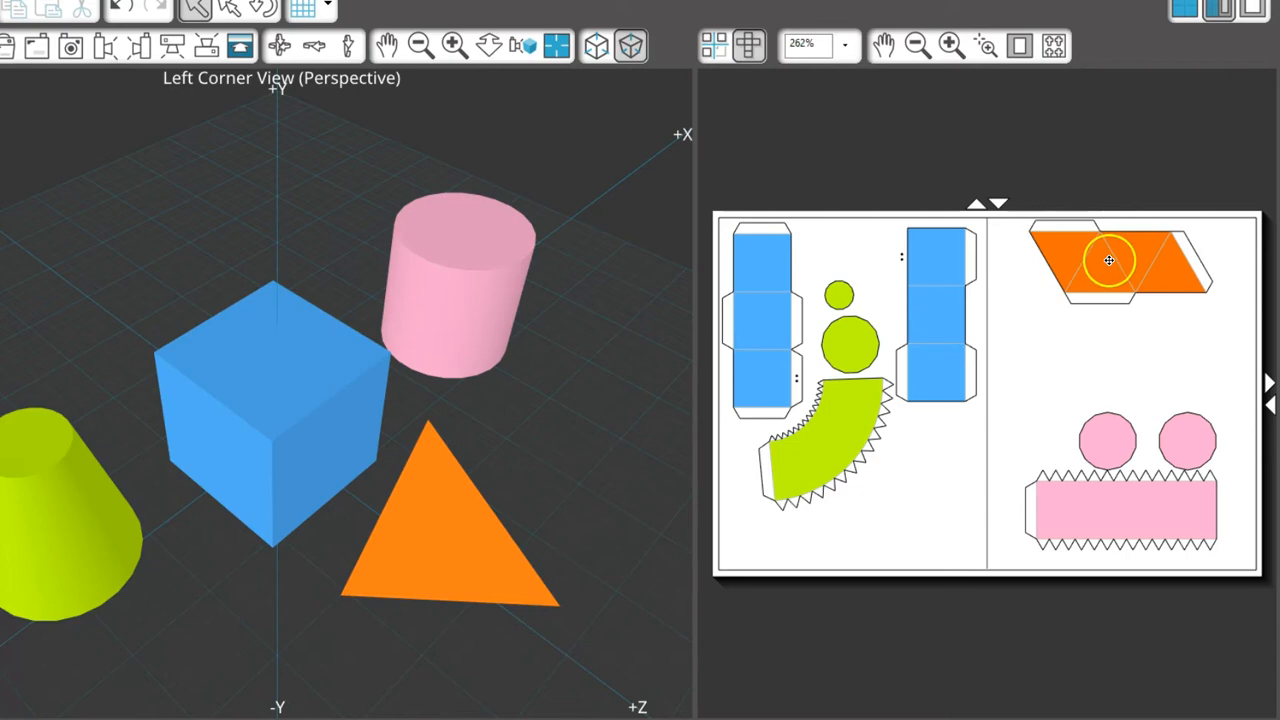
# Cycle the orange prism net through several permutations in the Permutations panel
pyautogui.rightClick(1110, 260)
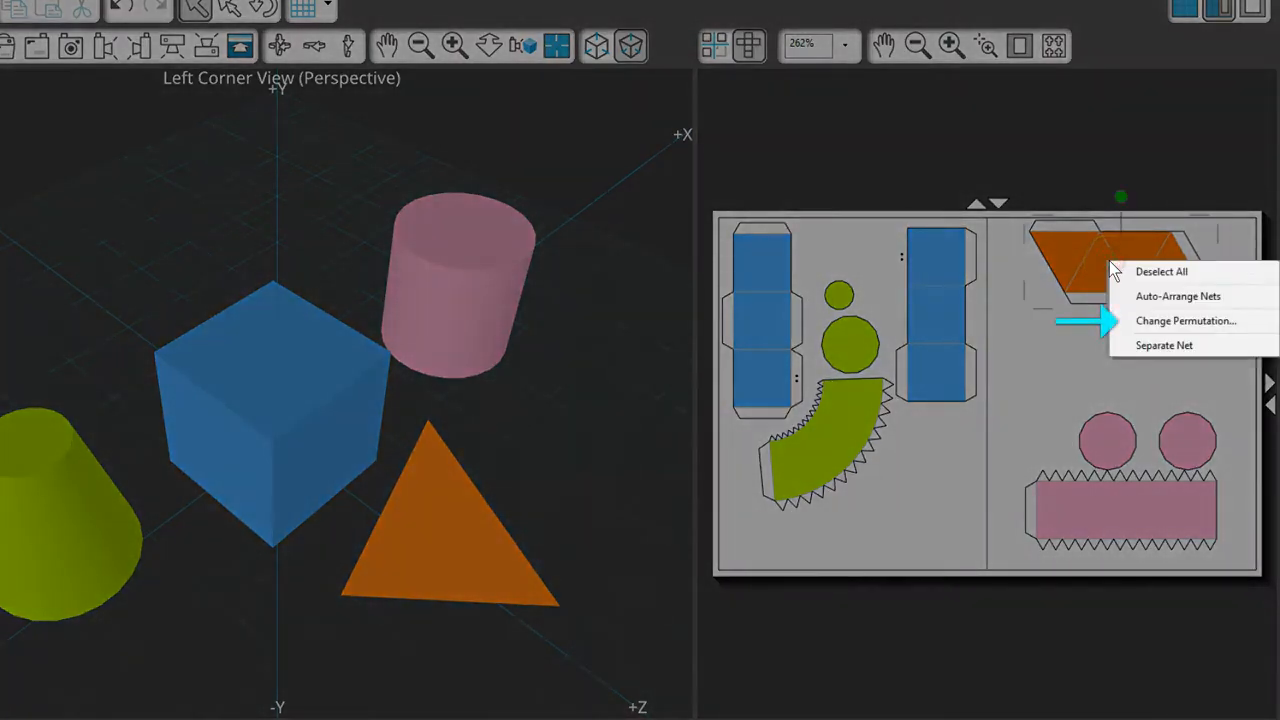
pyautogui.click(1186, 320)
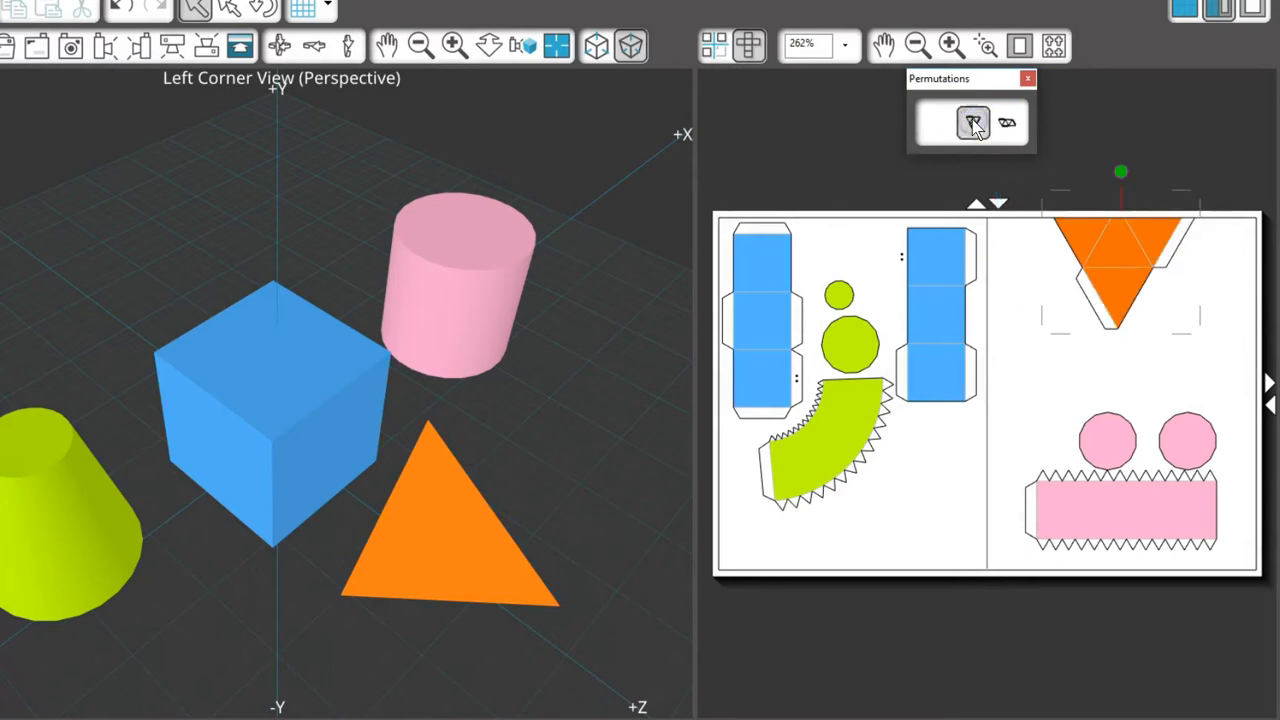
pyautogui.click(1006, 123)
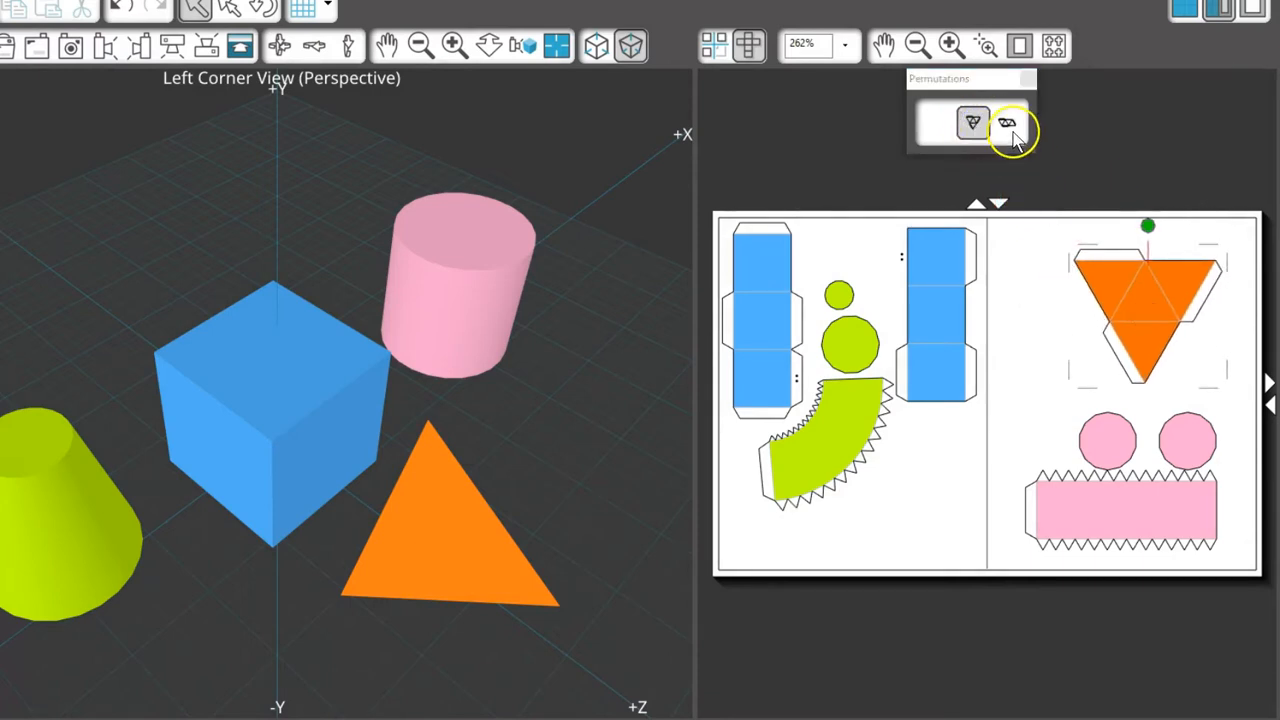
pyautogui.click(1007, 123)
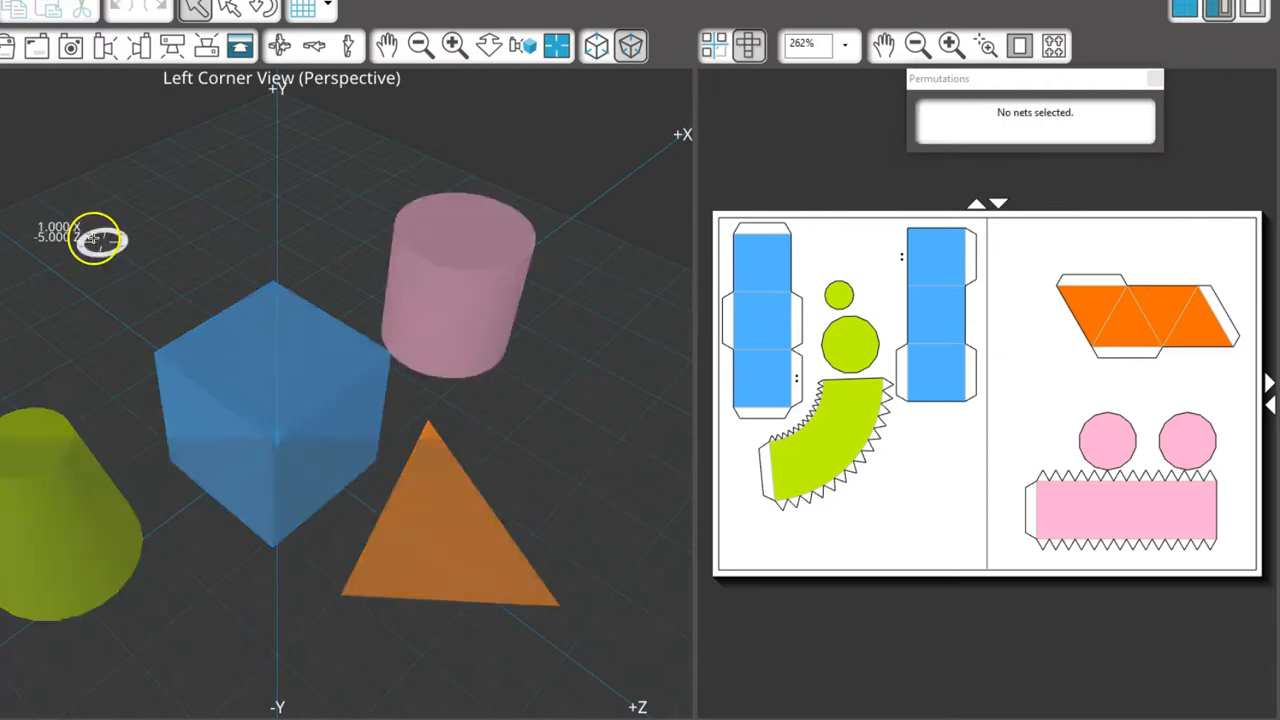
pyautogui.click(985, 120)
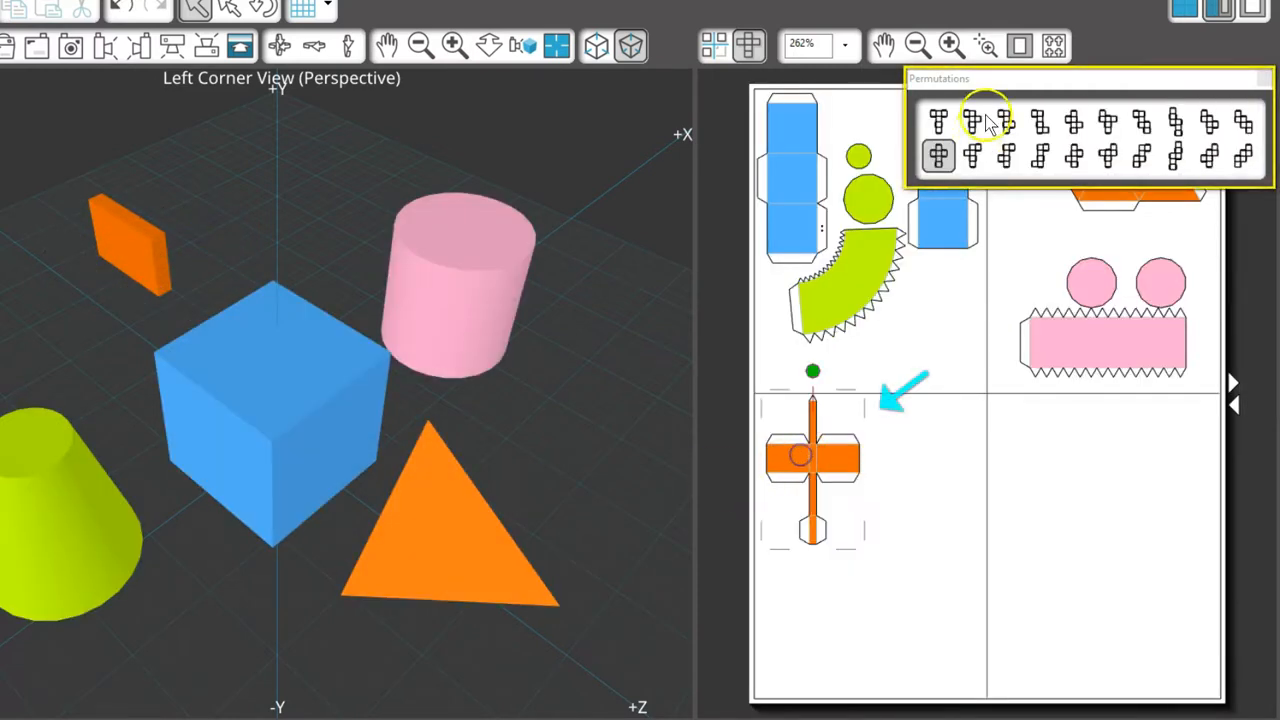
pyautogui.click(1041, 156)
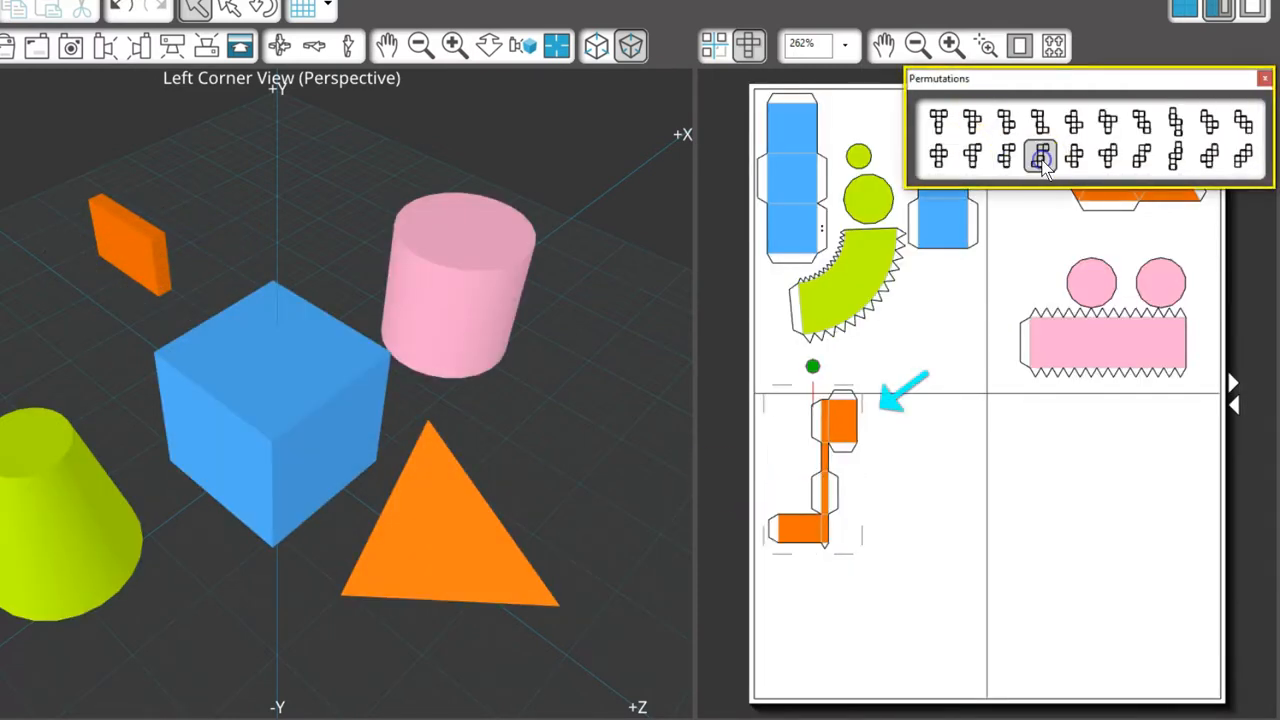
pyautogui.click(1074, 156)
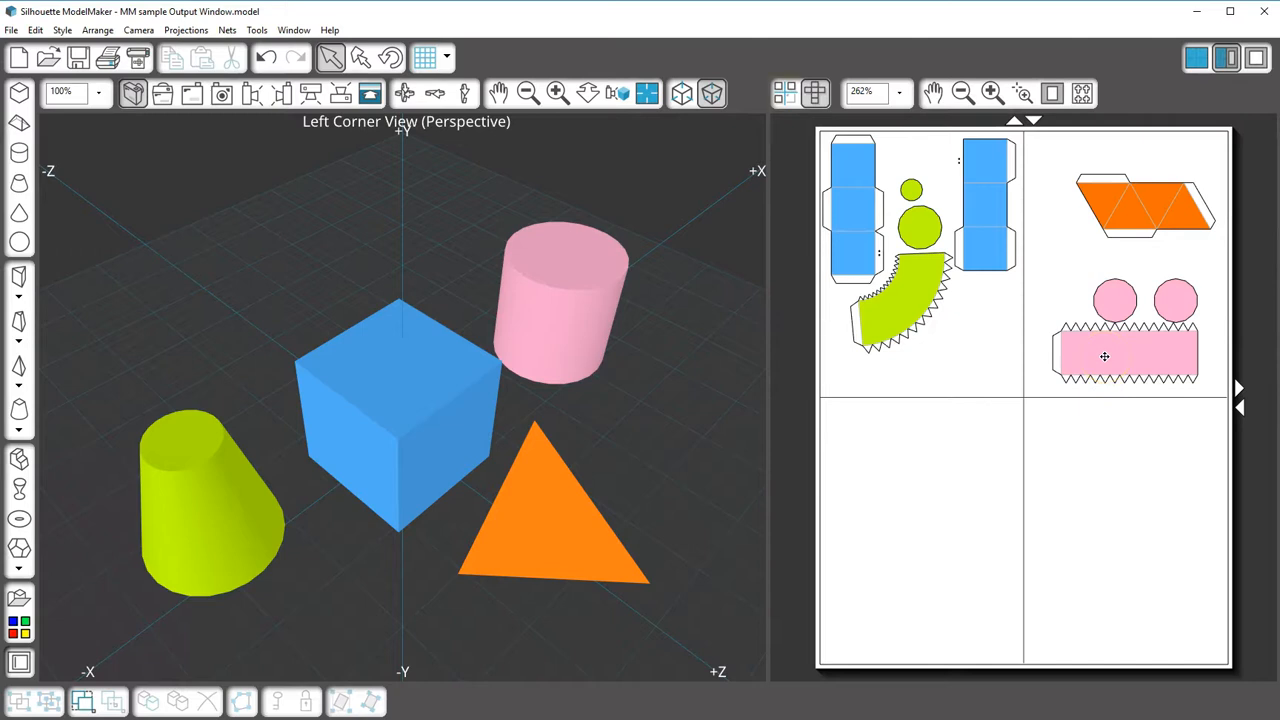
# Open 'MM sample Projection View.model' and show its projection views
pyautogui.click(785, 93)
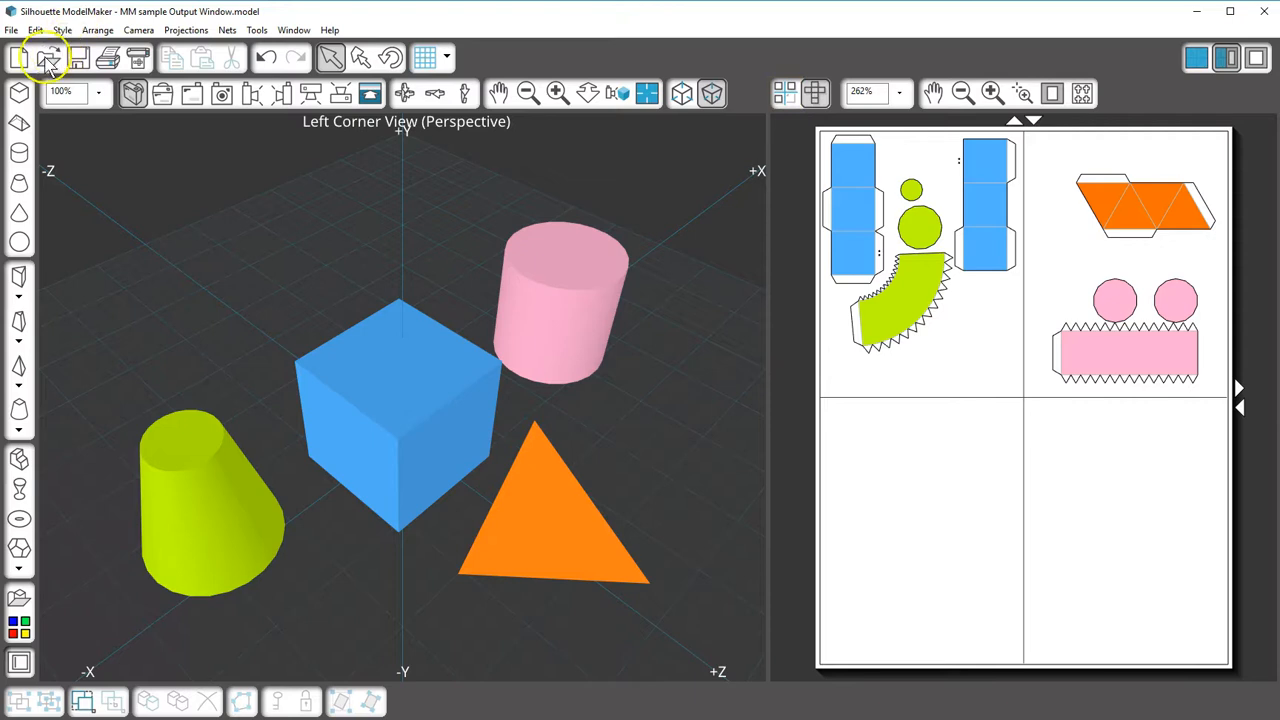
pyautogui.click(45, 57)
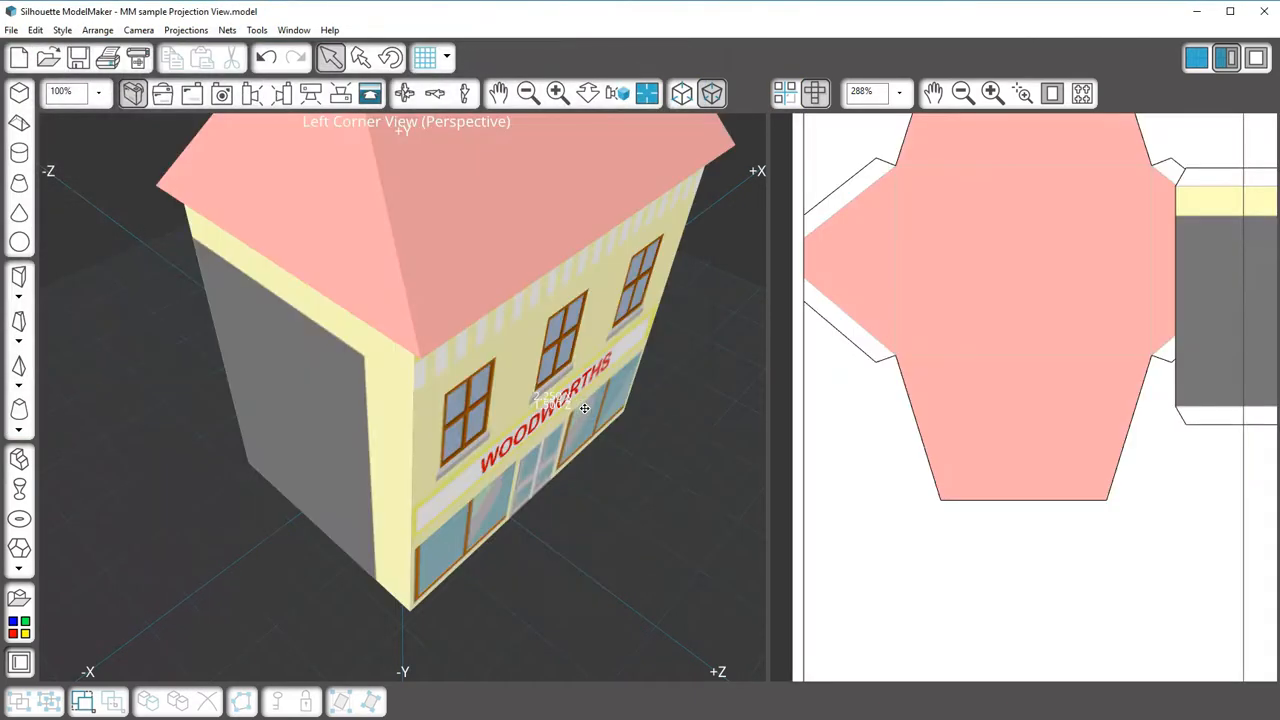
pyautogui.click(785, 93)
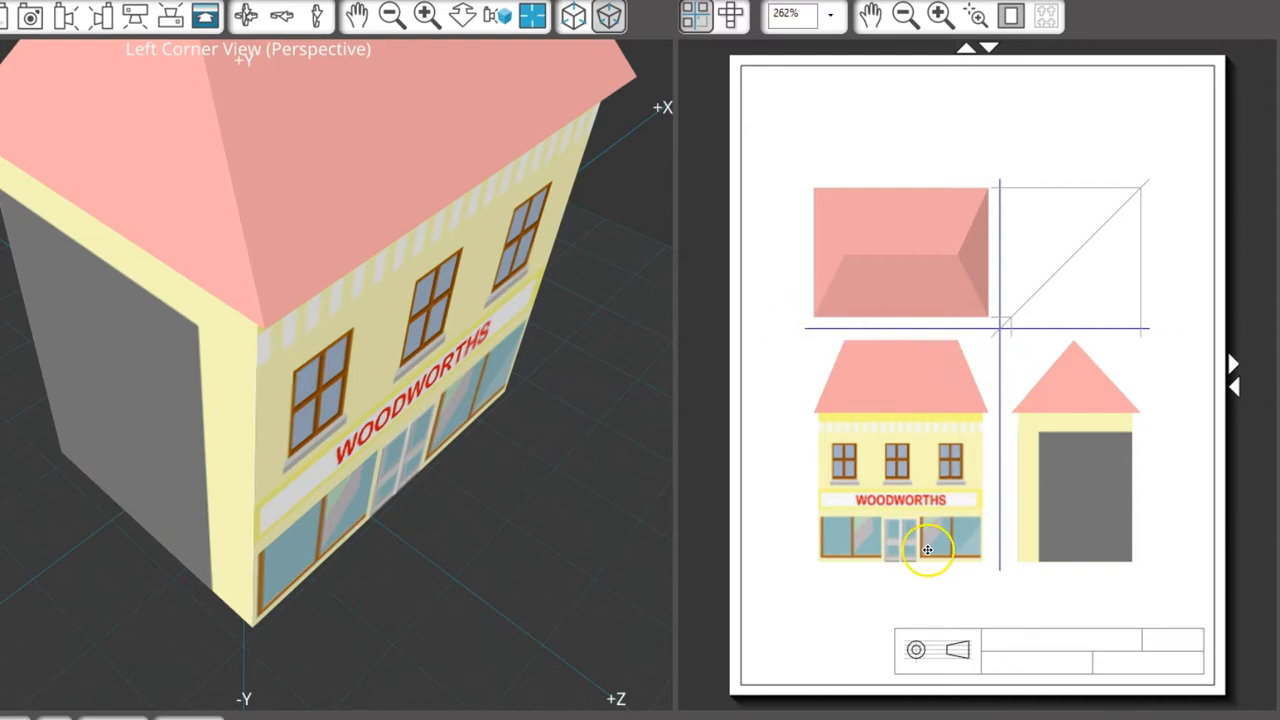
# In View Properties, try the multiview arrangements, including the plan-below layouts
pyautogui.click(937, 650)
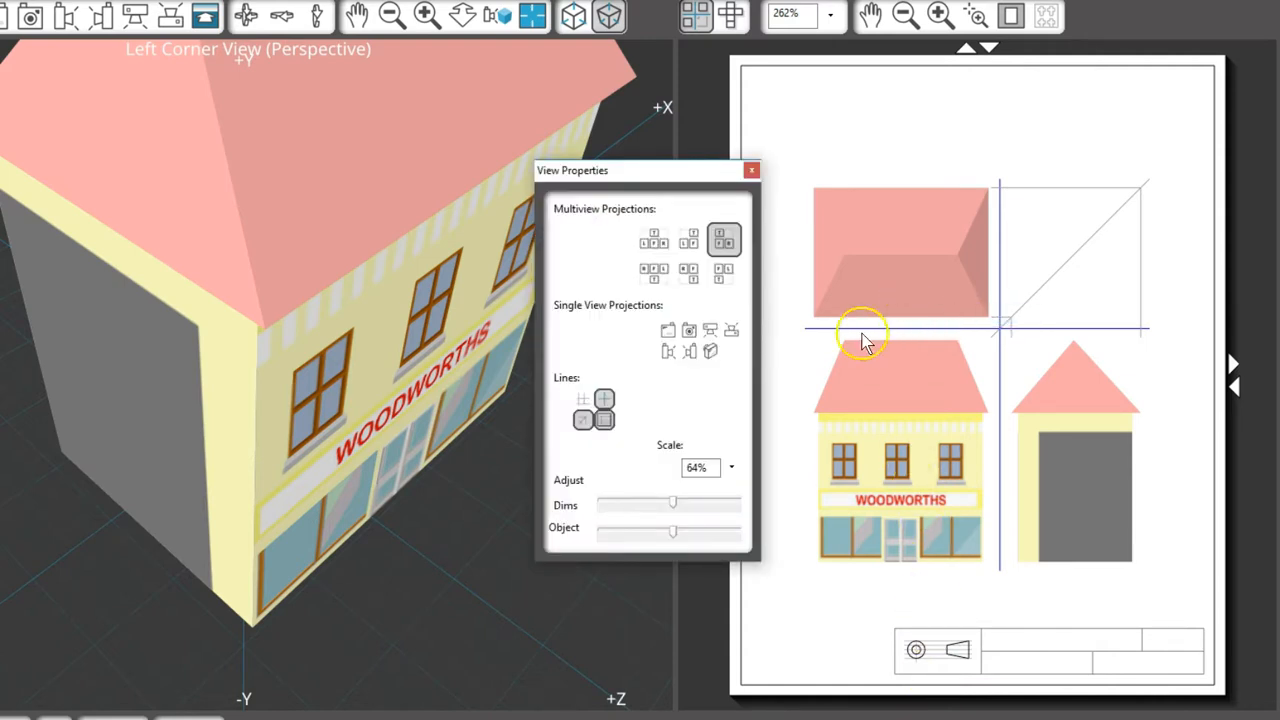
pyautogui.moveTo(750, 313)
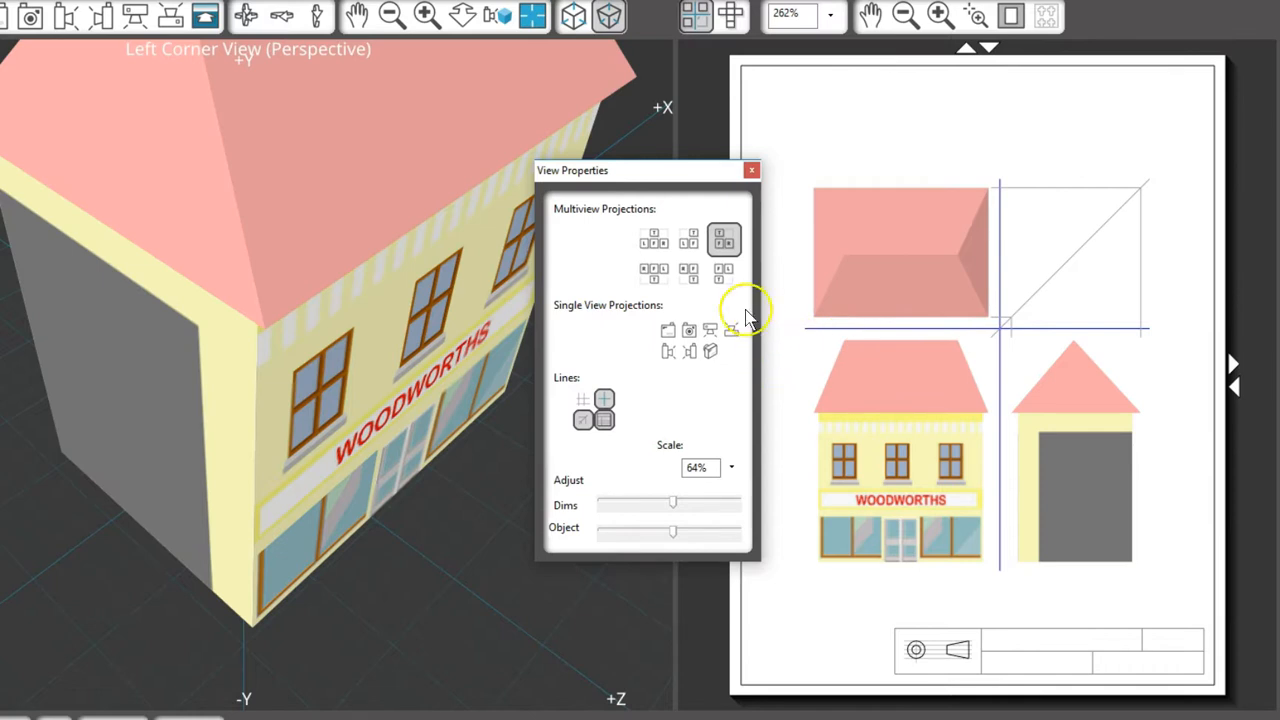
pyautogui.click(654, 240)
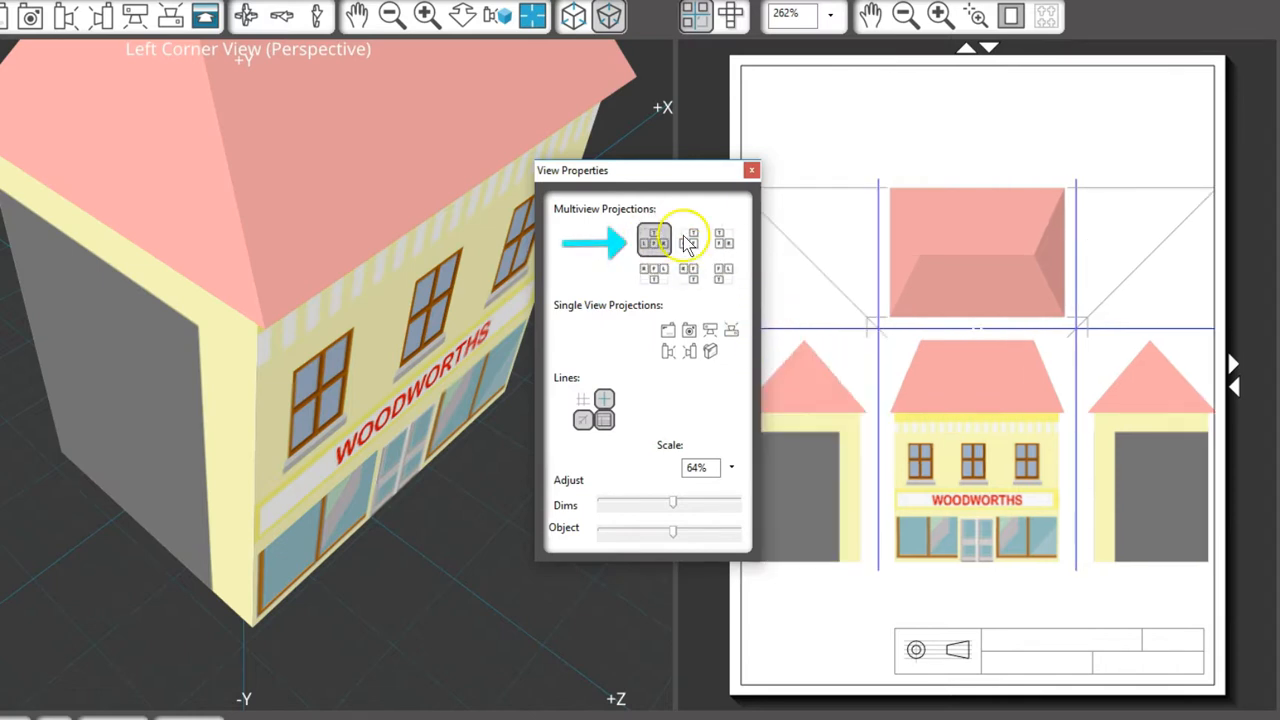
pyautogui.click(722, 238)
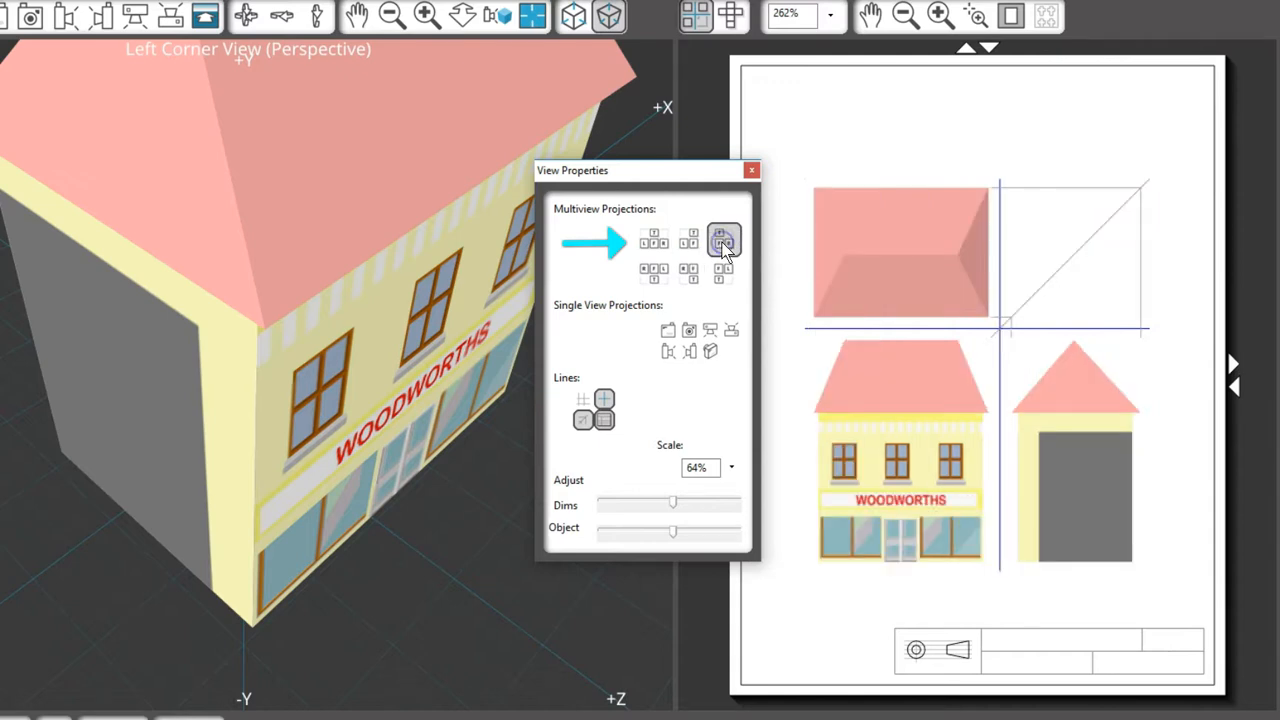
pyautogui.click(655, 271)
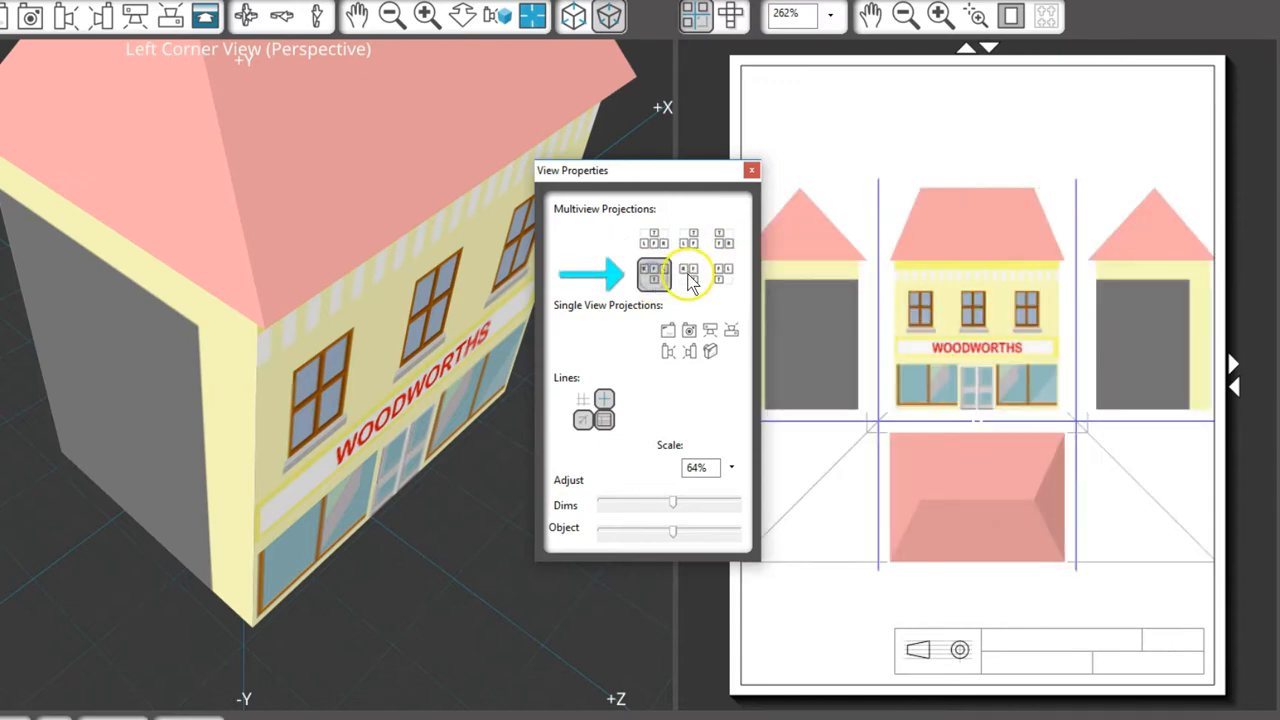
pyautogui.click(723, 270)
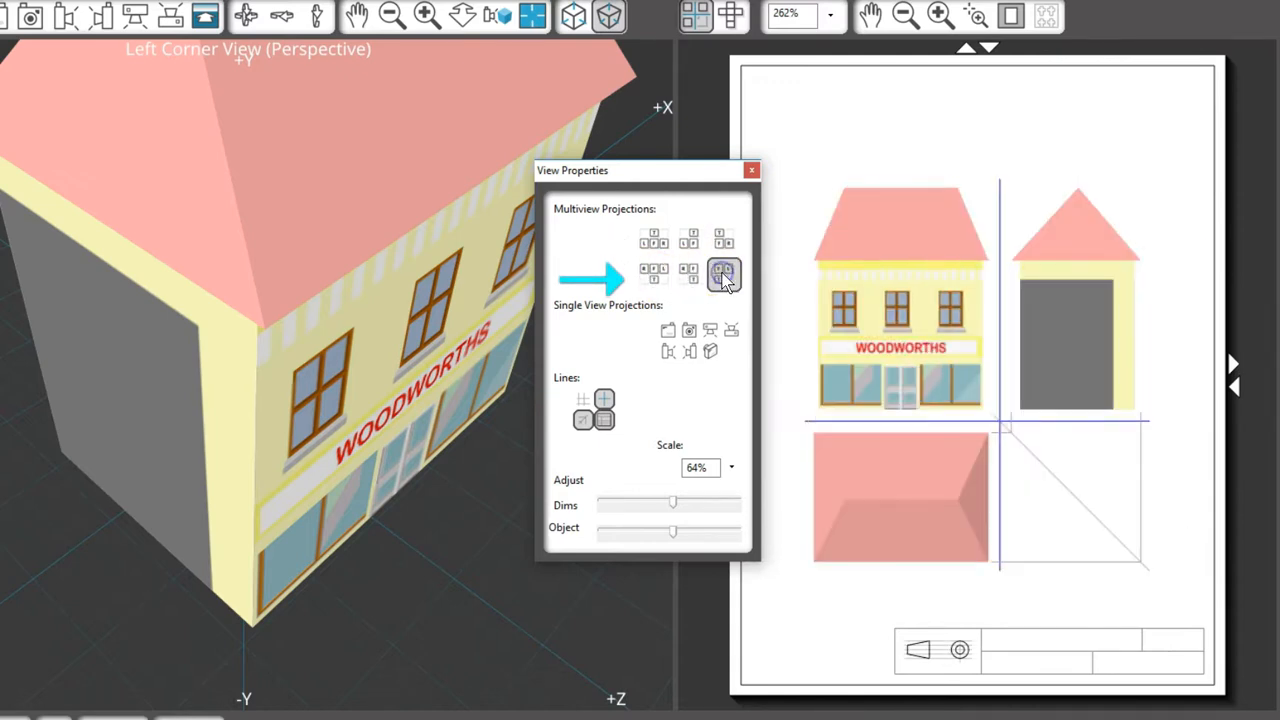
# Preview the isometric view, restore third-angle projection, and remove the title block
pyautogui.click(668, 330)
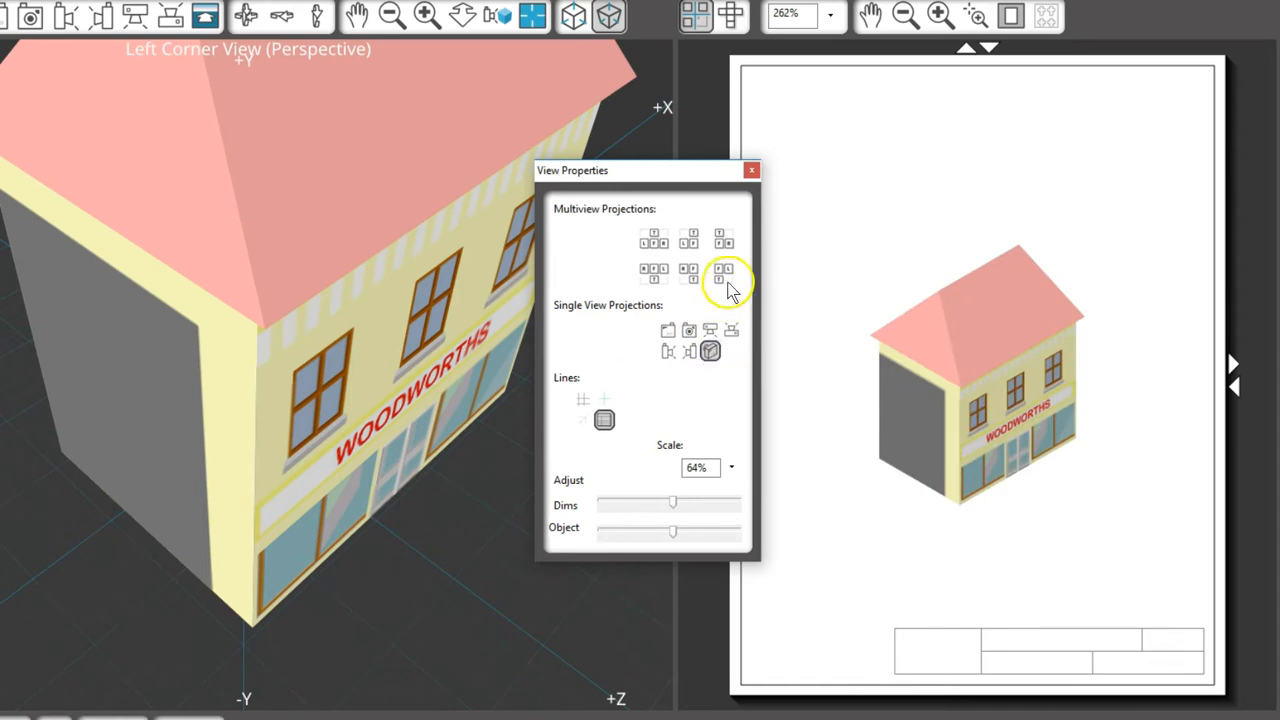
pyautogui.click(724, 238)
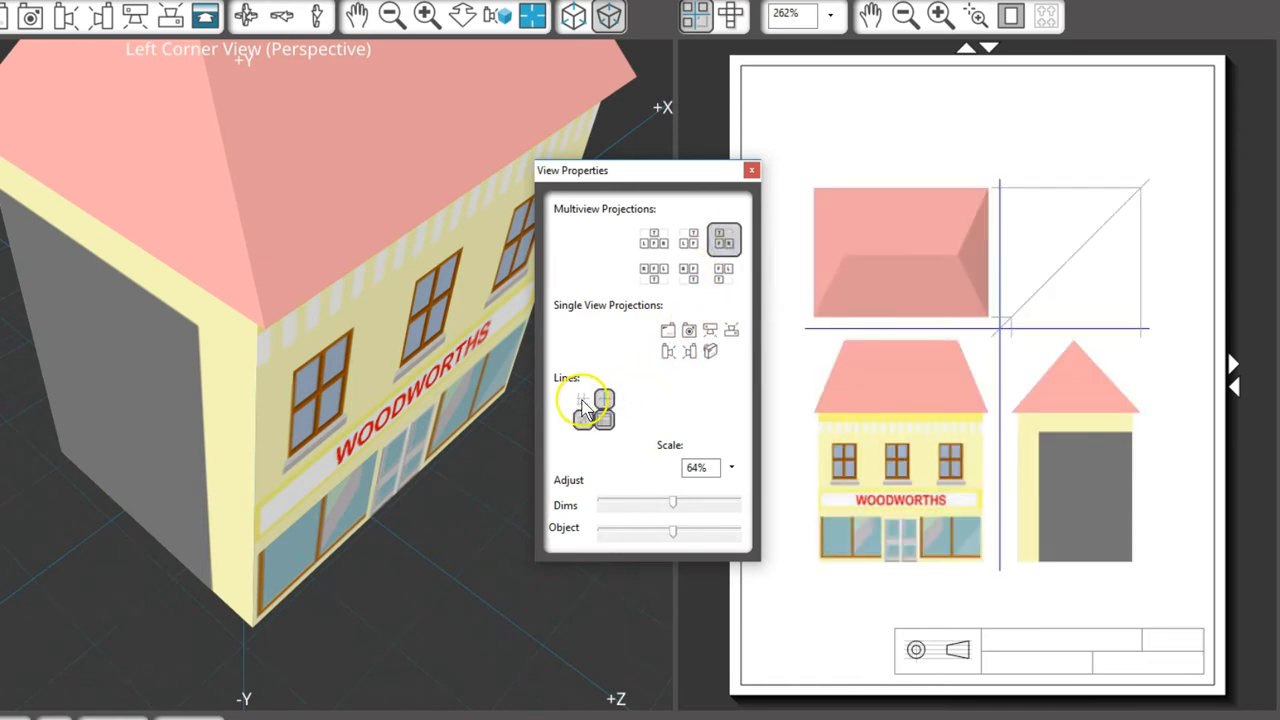
pyautogui.moveTo(585, 400)
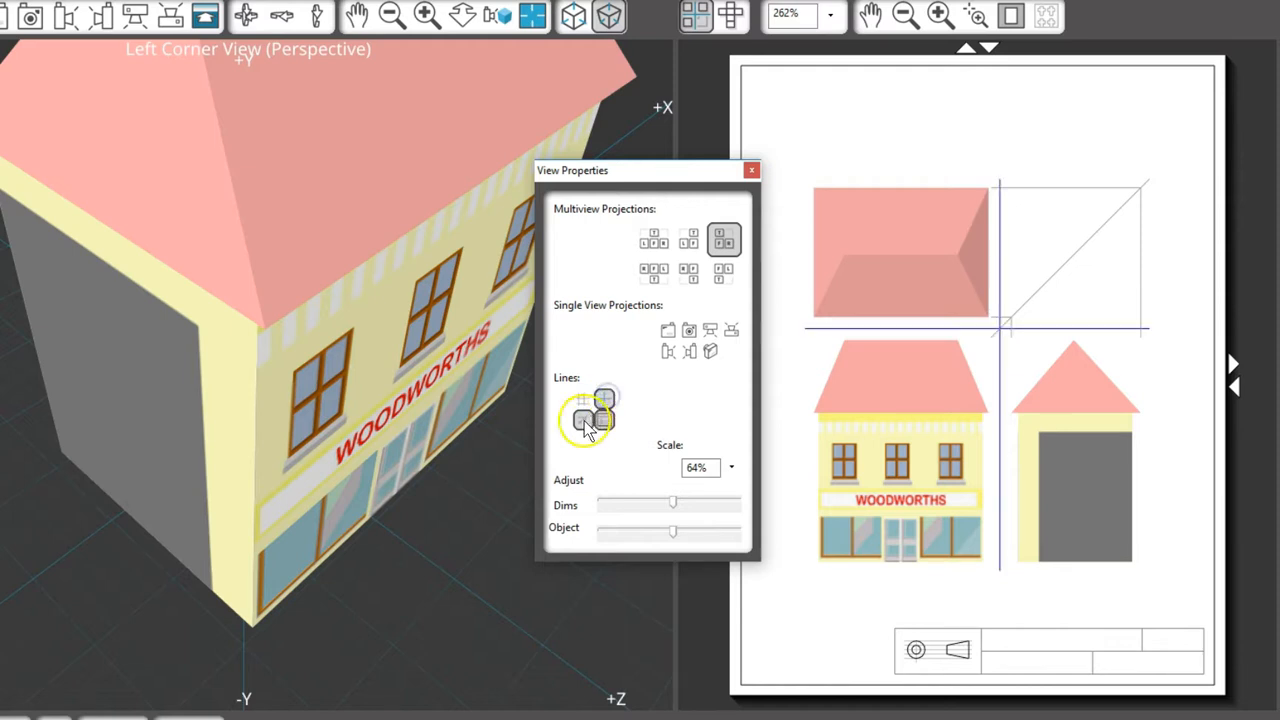
pyautogui.click(605, 420)
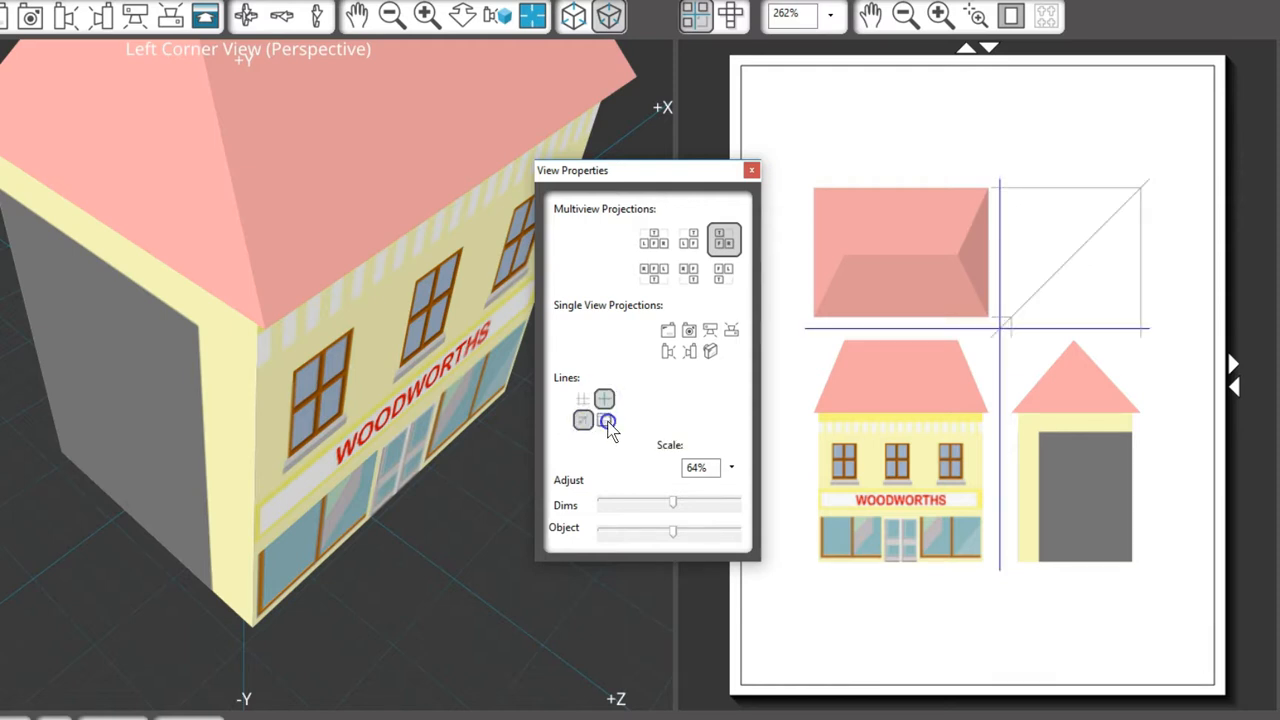